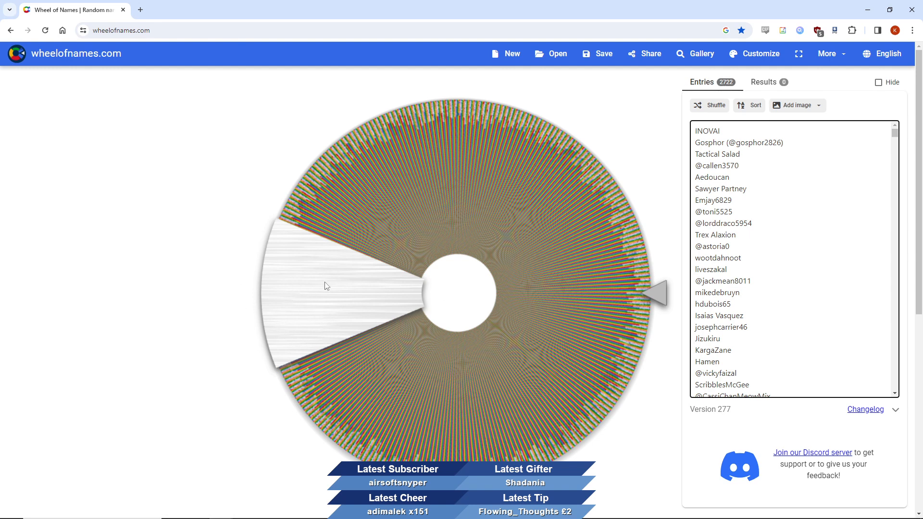
mouse_move(780, 213)
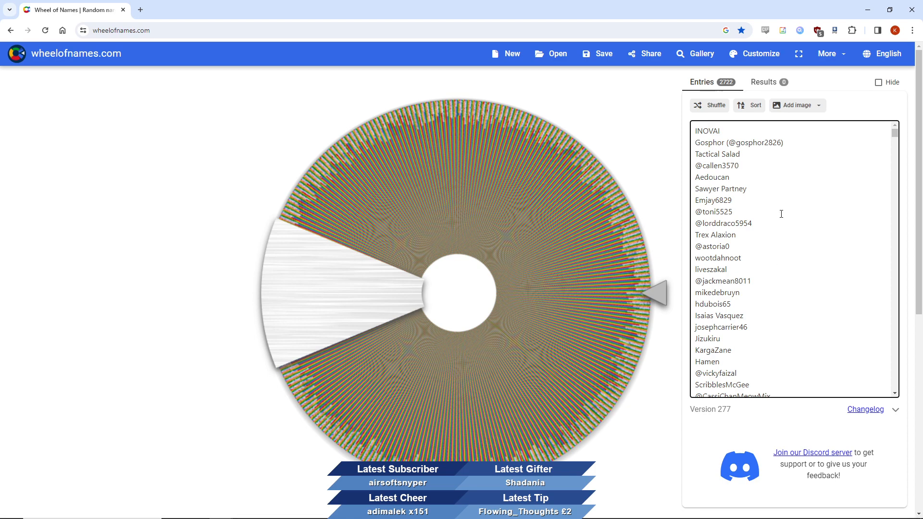
- Fill the Entries box with all 2,722 giveaway entrant names so they appear on the wheel
scroll("down", 3)
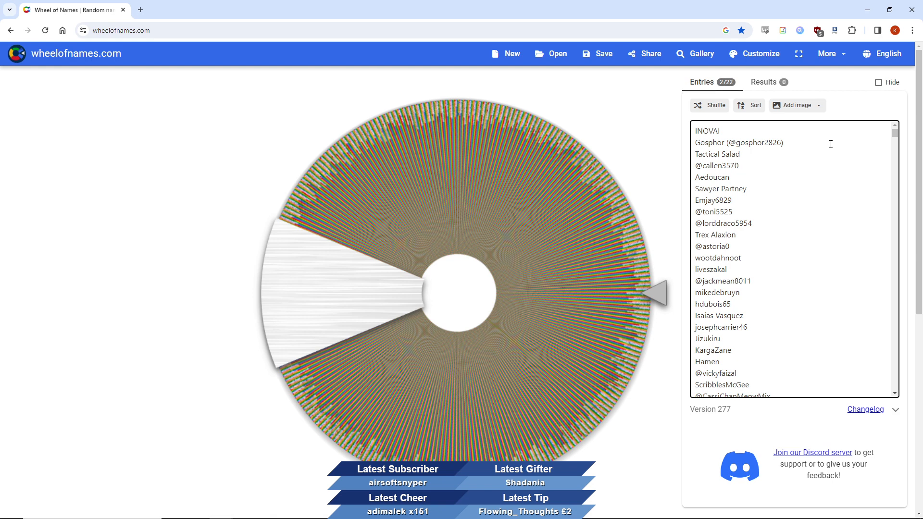
left_click(740, 166)
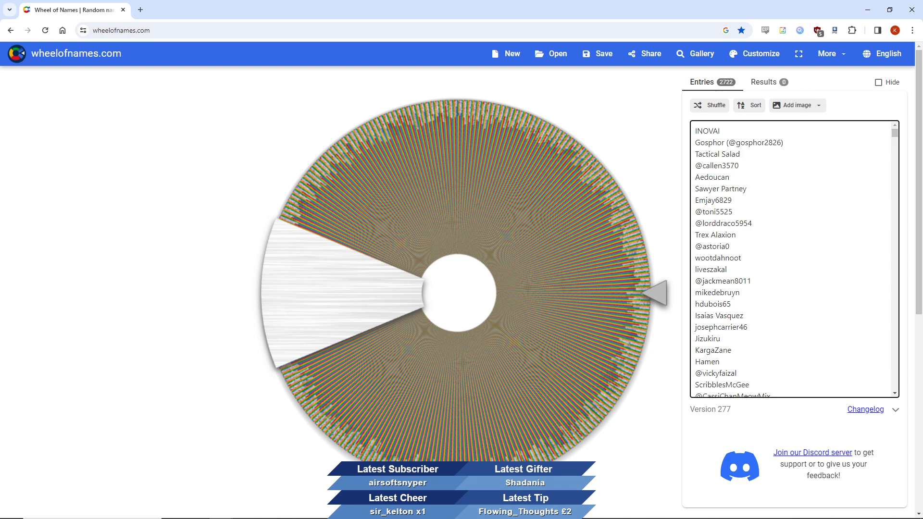
left_click(743, 165)
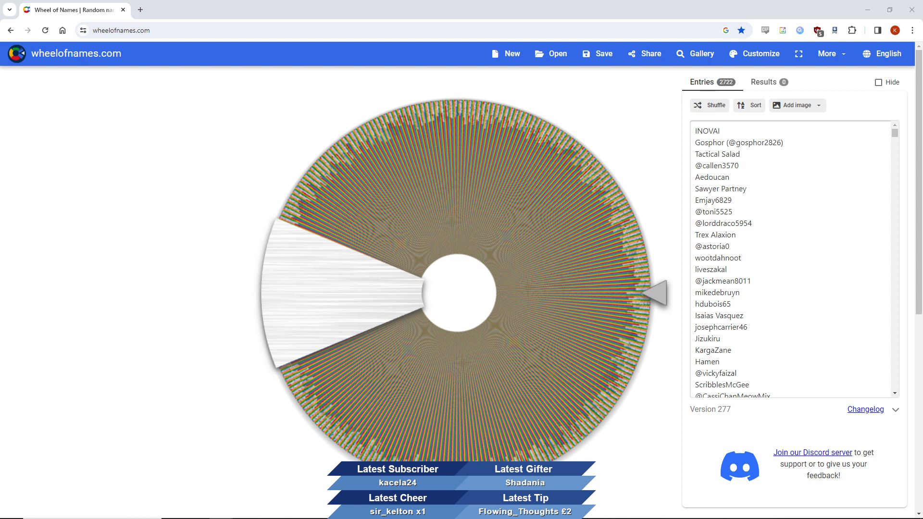
mouse_move(672, 262)
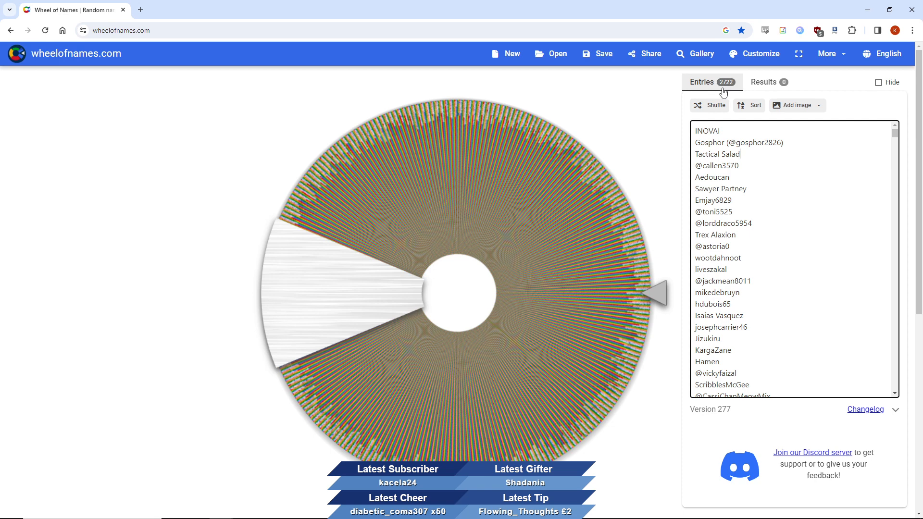
mouse_move(716, 106)
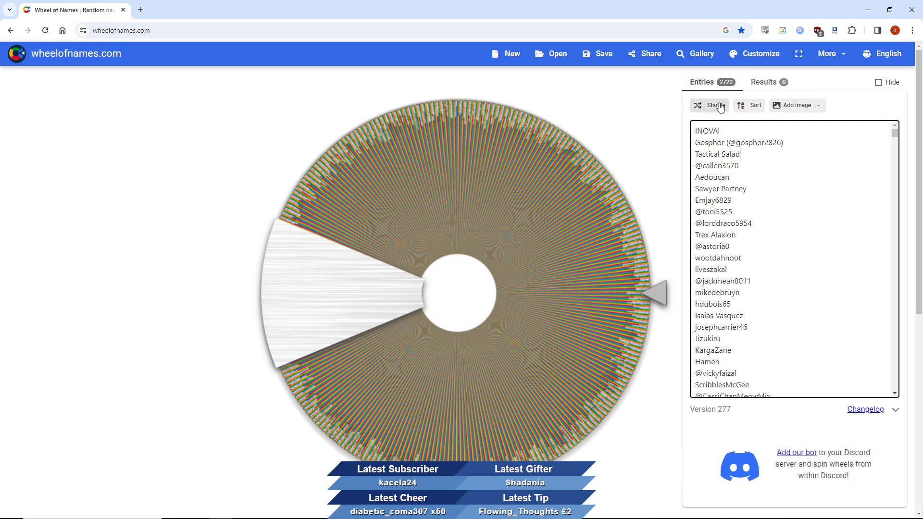